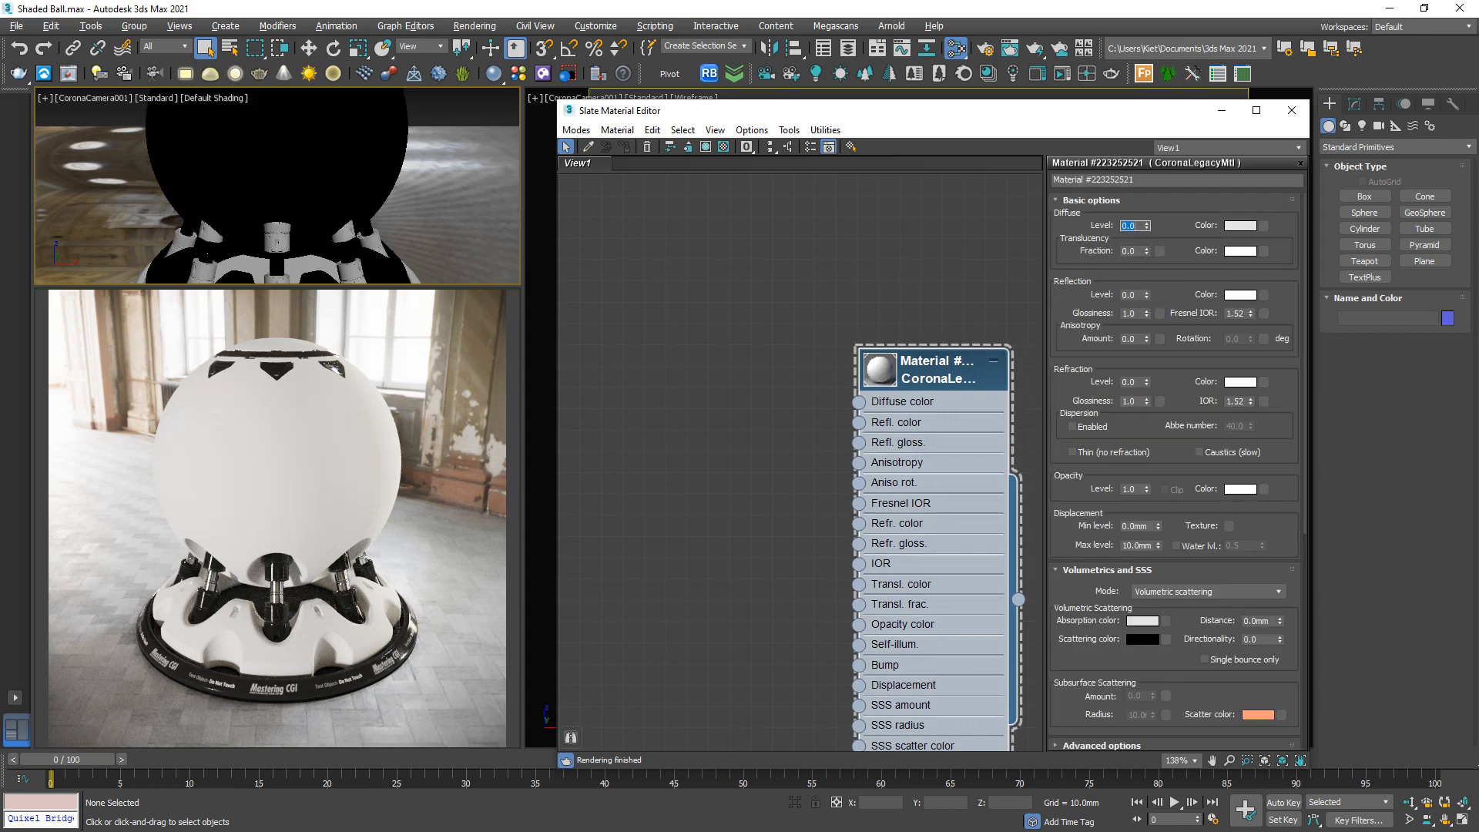
Set Reflection Level to 1.0 and Fresnel IOR to 99.0, with diffuse level 0
{"action": "left_click", "coordinate": [1130, 294]}
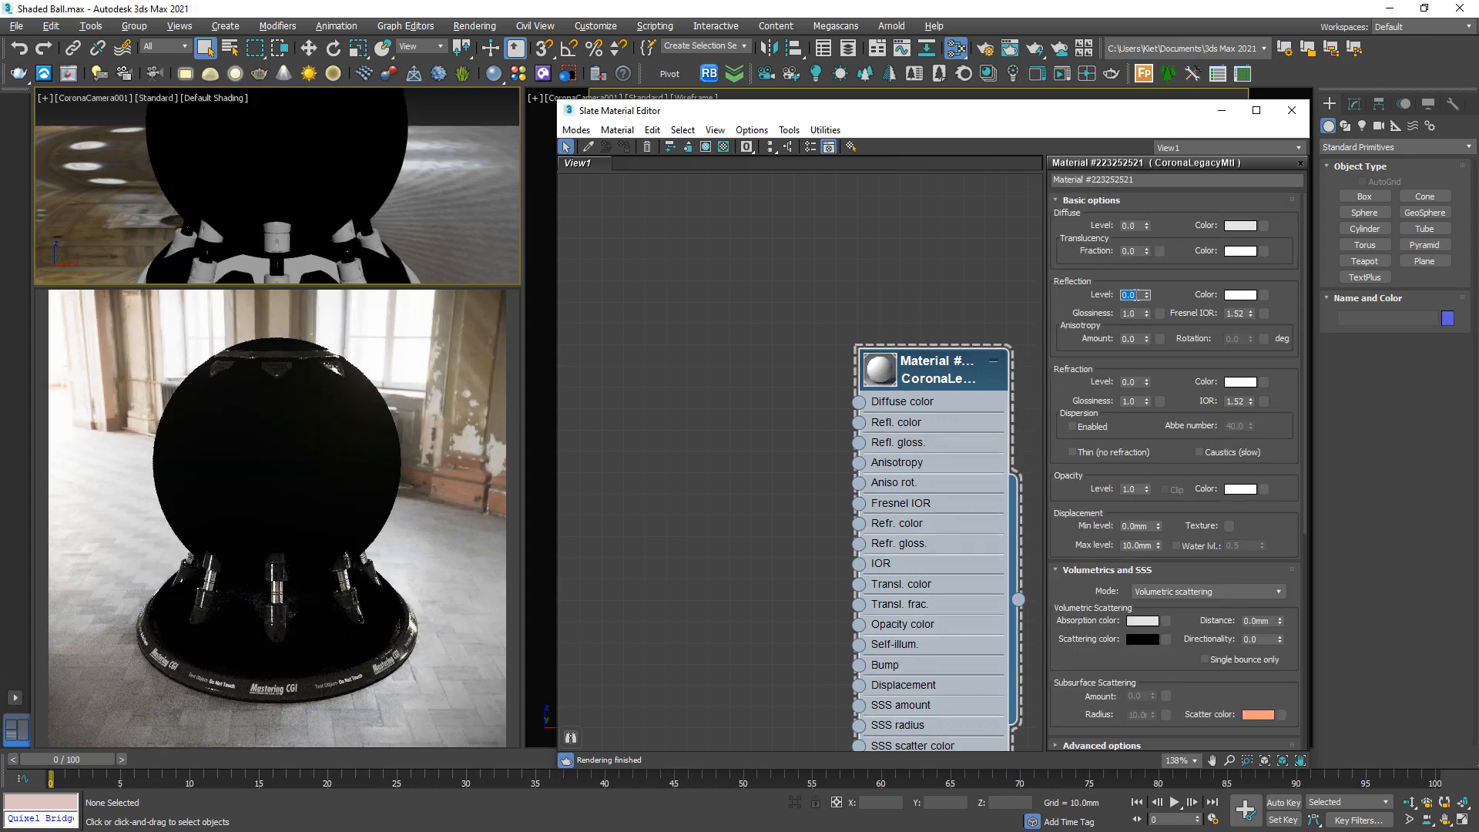
{"action": "type", "text": "1.0"}
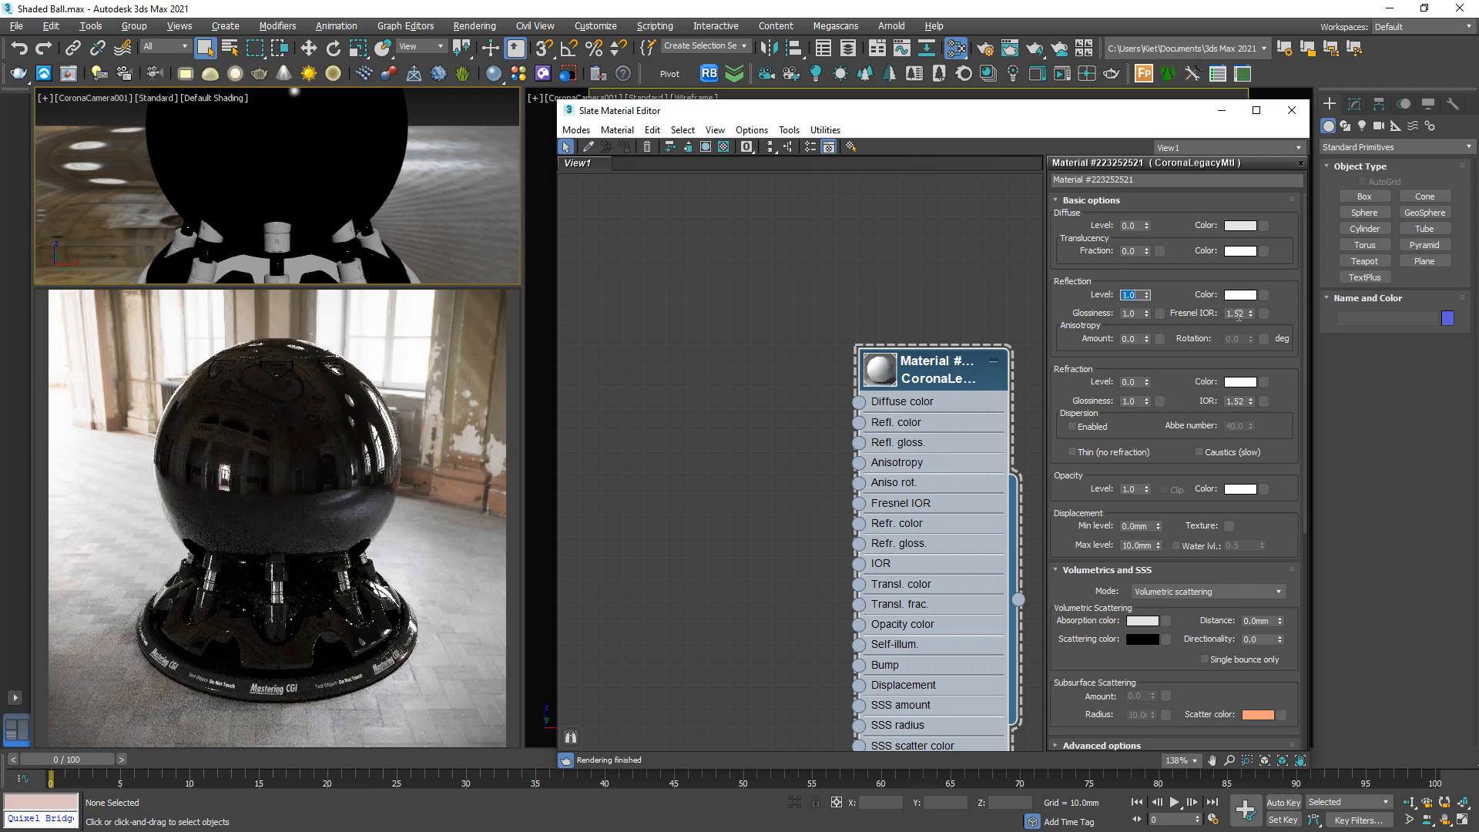
{"action": "type", "text": "99.0"}
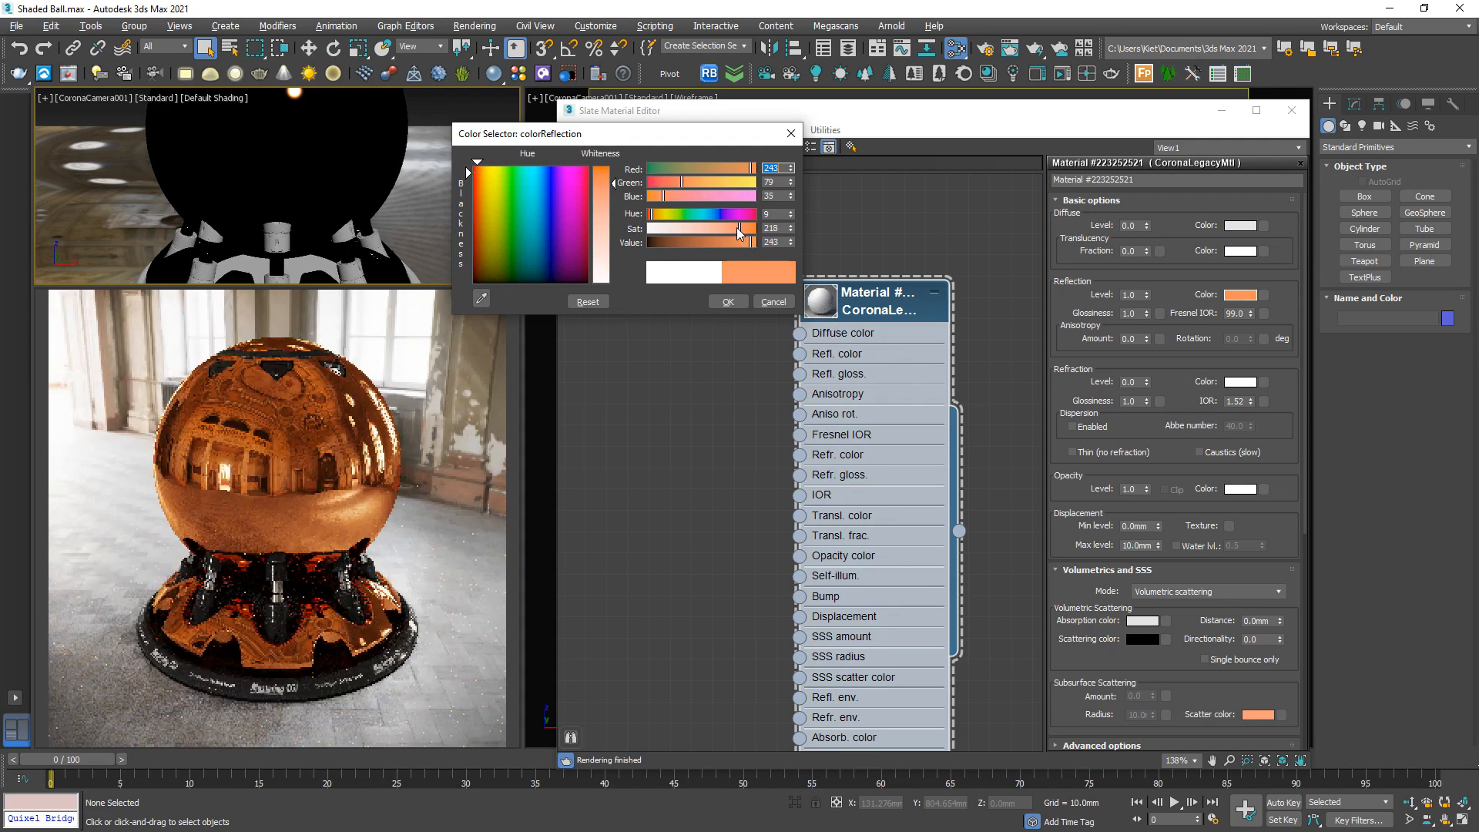
Saturate the reflection colour to copper orange (243, 67, 20) and confirm
{"action": "left_click_drag", "start_coordinate": [736, 229], "coordinate": [745, 229]}
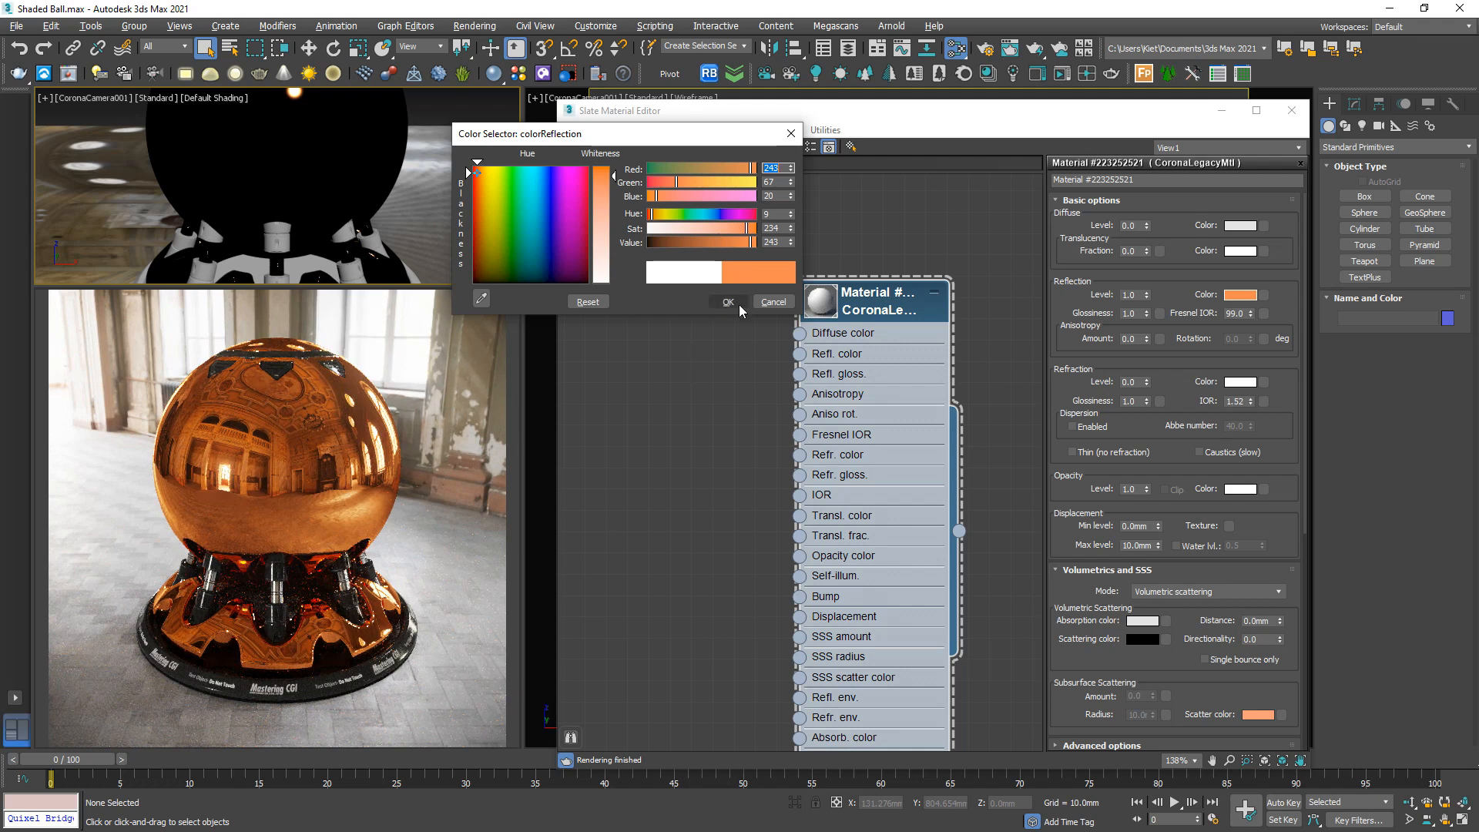
{"action": "left_click", "coordinate": [726, 302]}
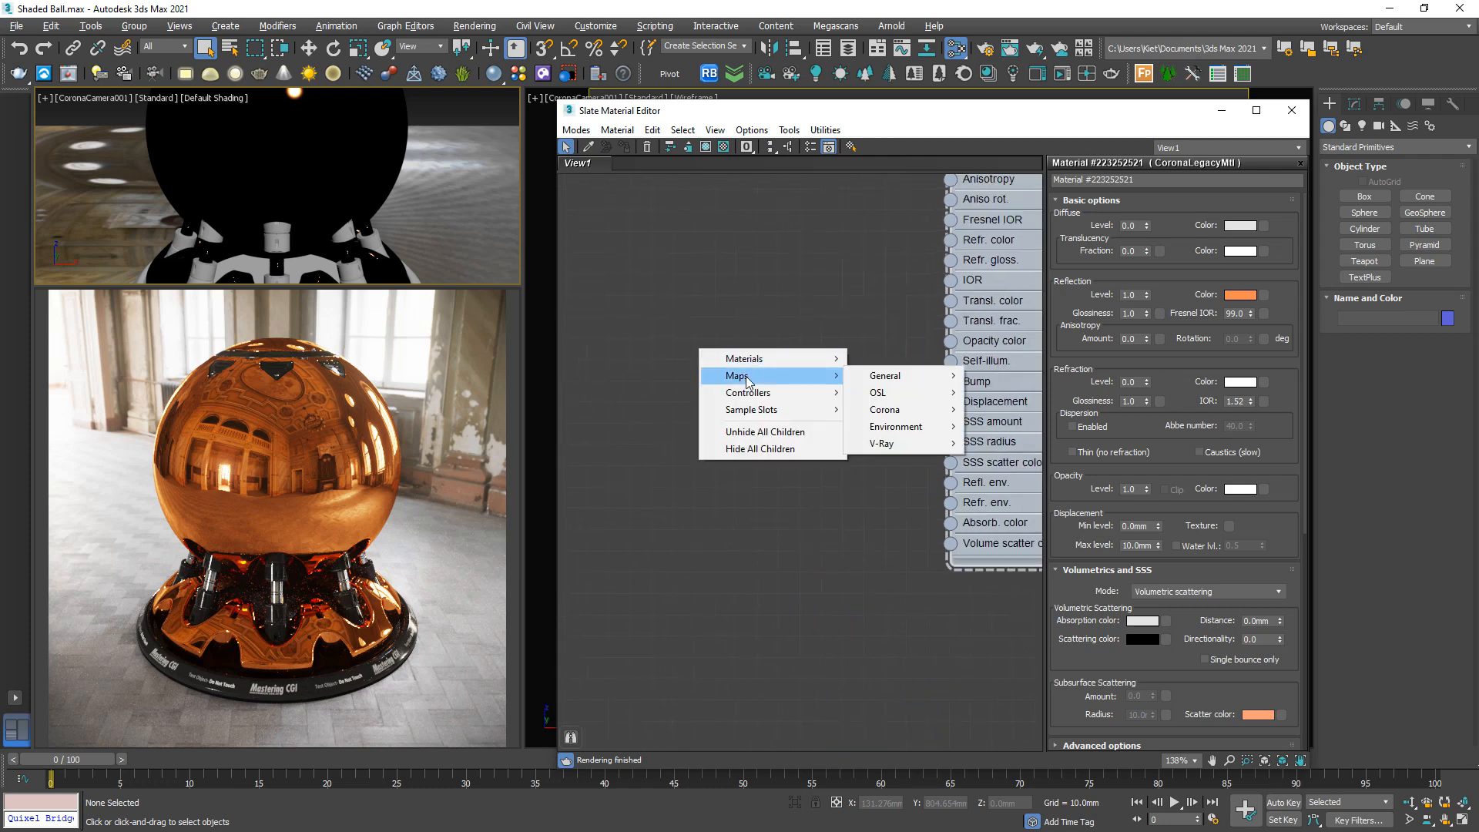
{"action": "mouse_move", "coordinate": [885, 409]}
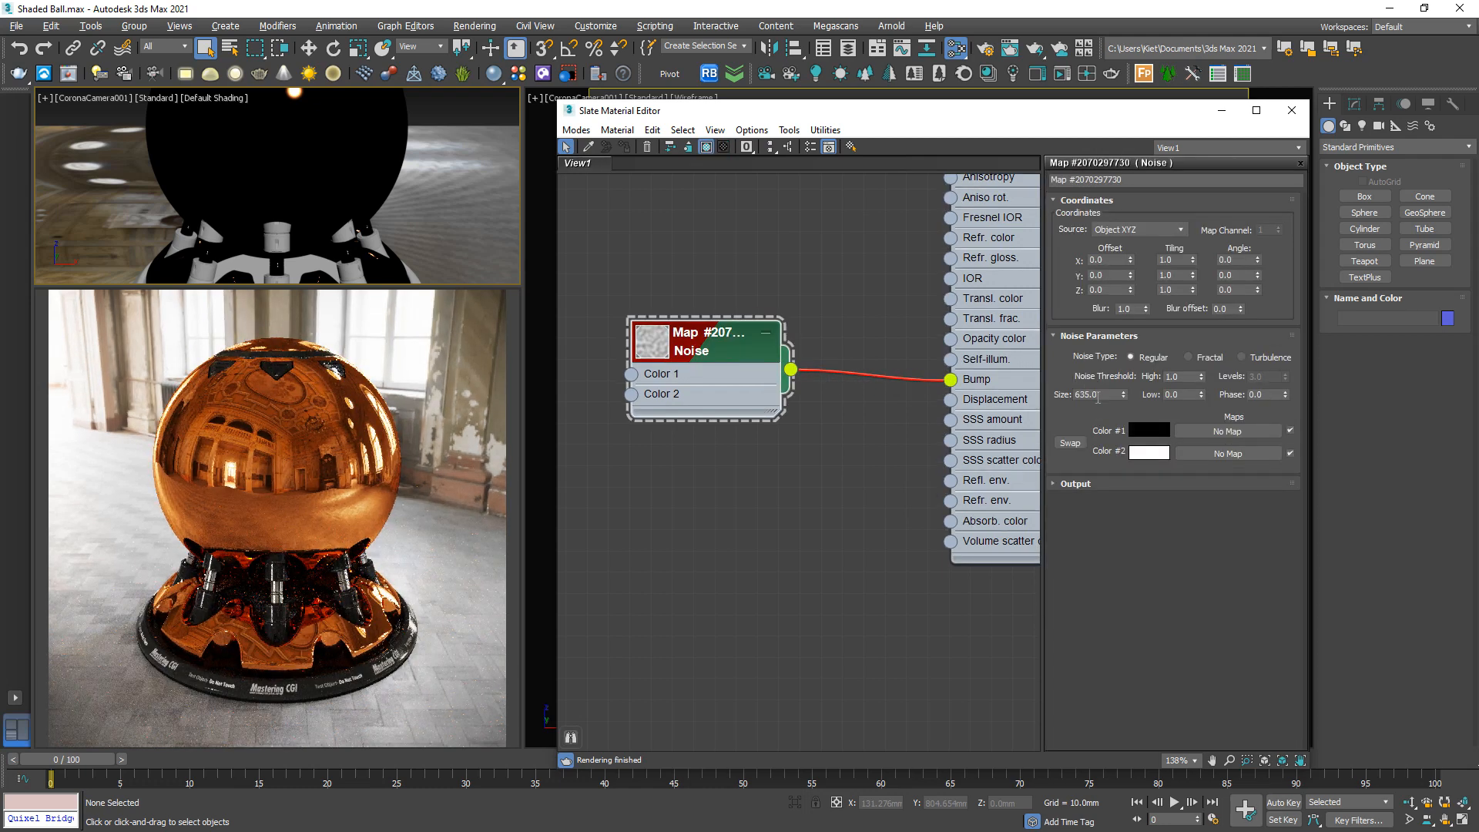
Wire a Noise map into the bump channel and set the bump amount to 0.5
{"action": "type", "text": "100.0"}
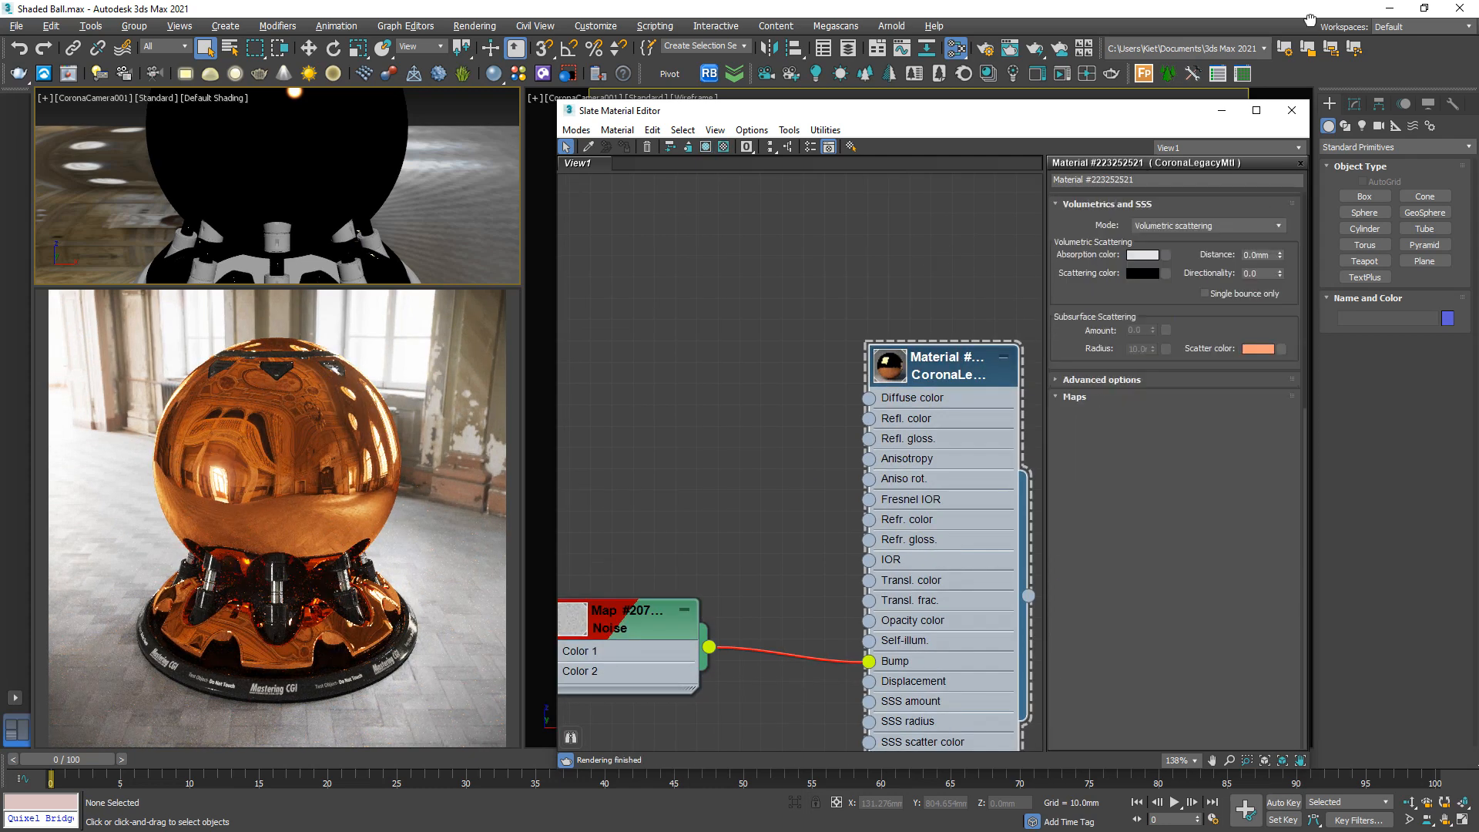
{"action": "left_click", "coordinate": [1073, 396]}
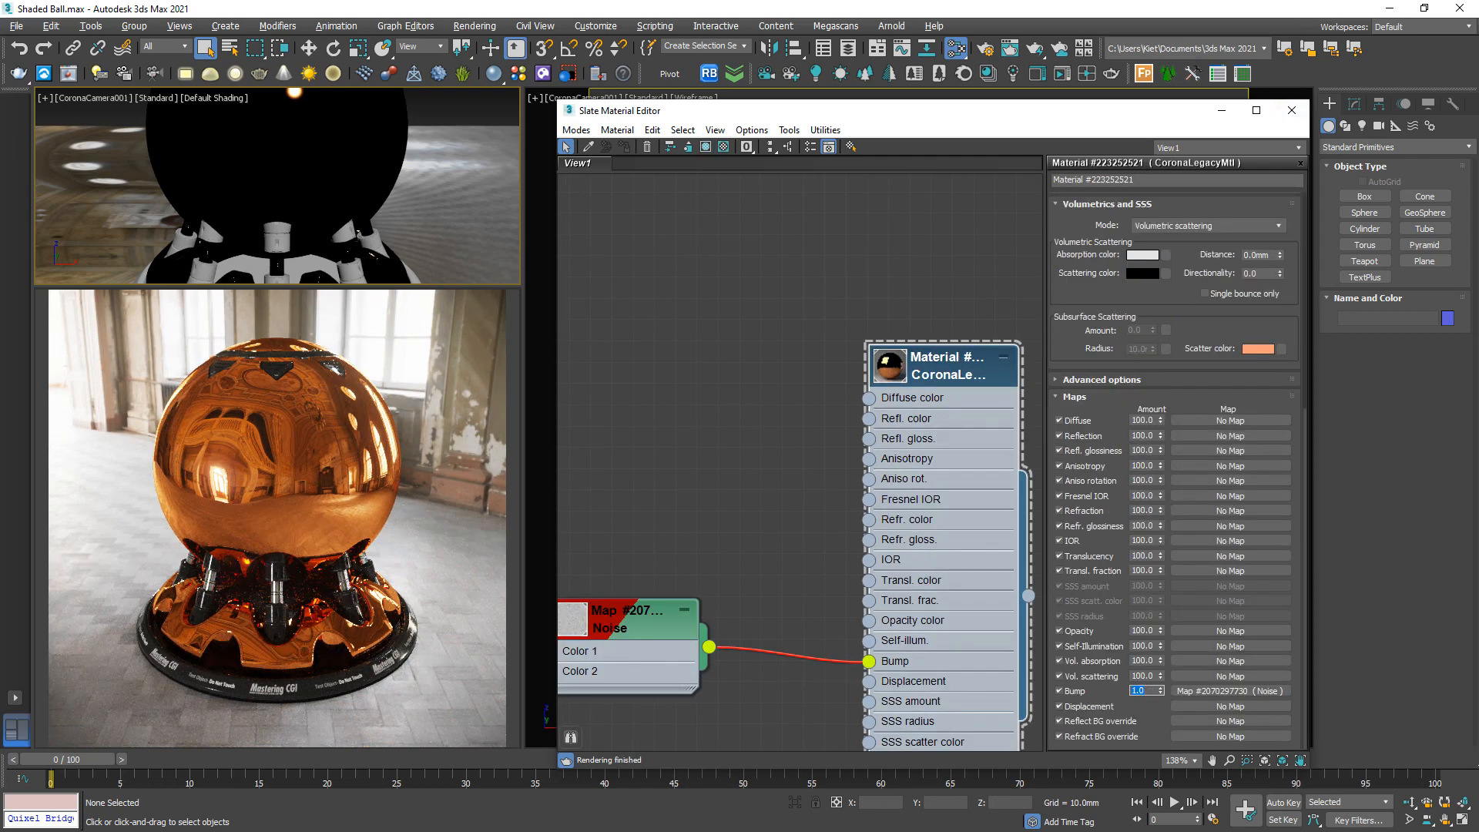
{"action": "type", "text": "0.5"}
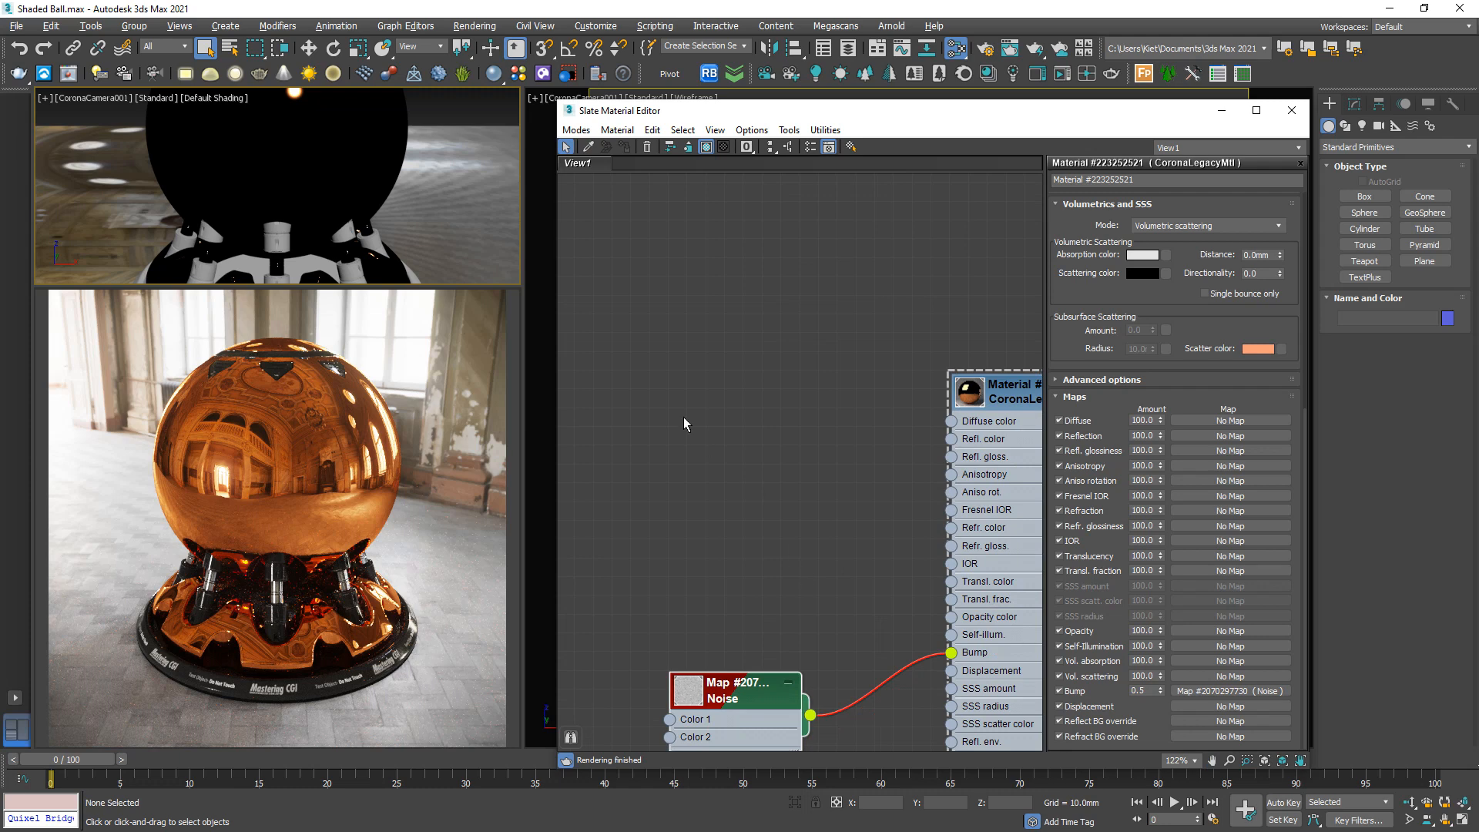
Add Scratches_03 and Smuge_04 bitmaps, tiling 2.0 and 0.5, and shift the smudge offset
{"action": "right_click", "coordinate": [684, 423]}
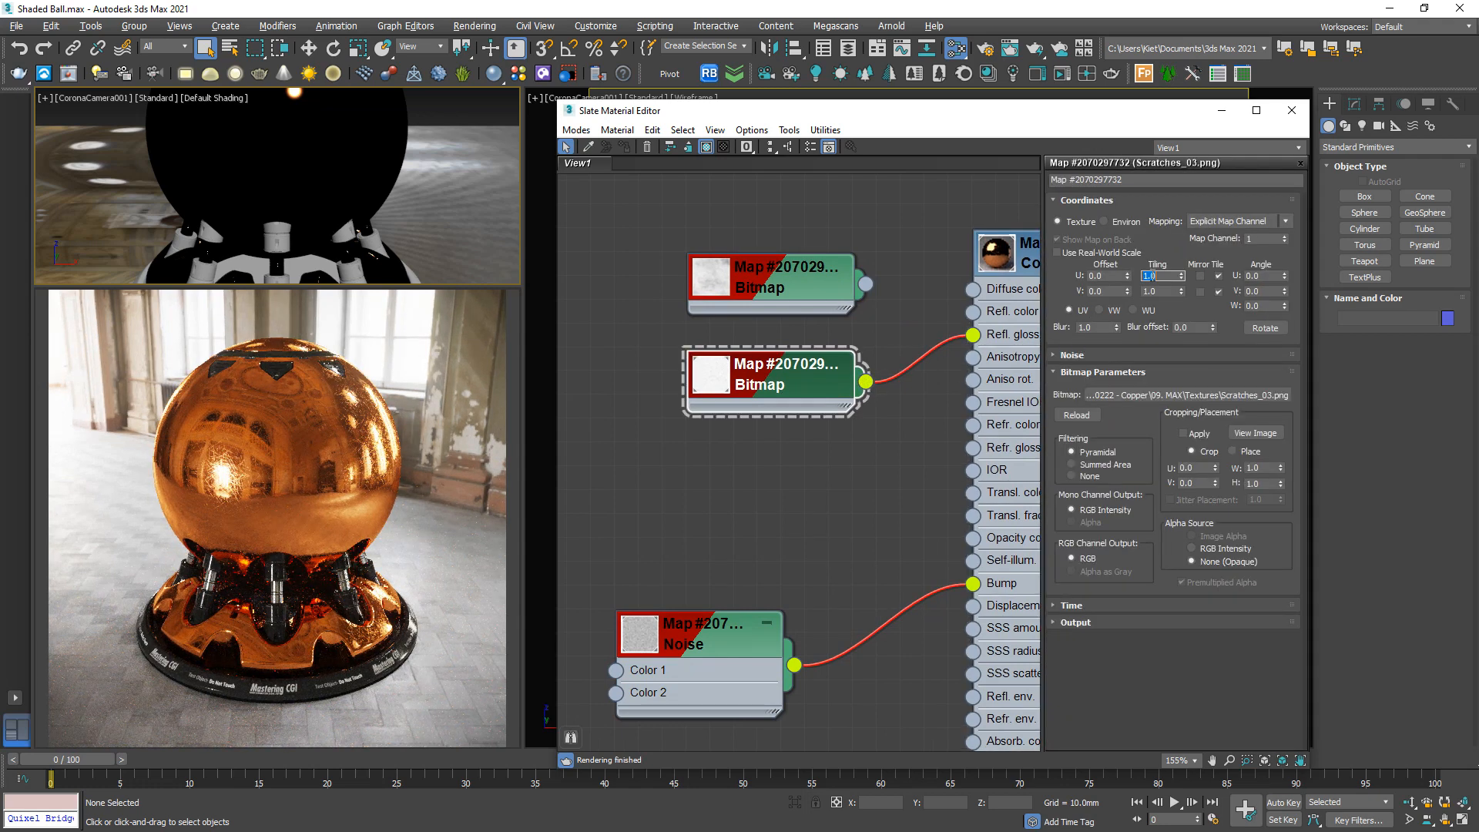
{"action": "type", "text": "2.0"}
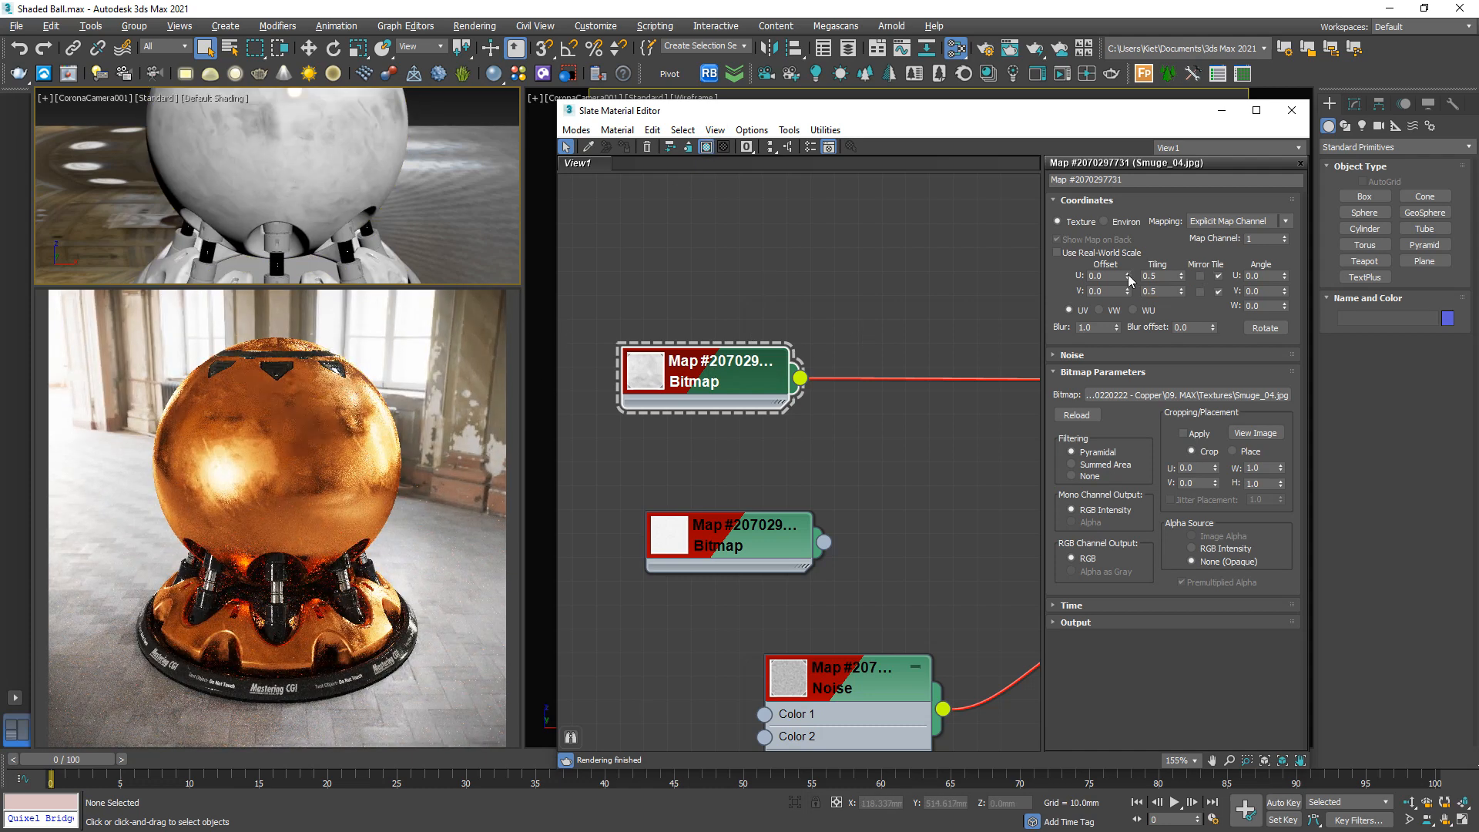
{"action": "left_click_drag", "start_coordinate": [1126, 272], "coordinate": [1127, 283]}
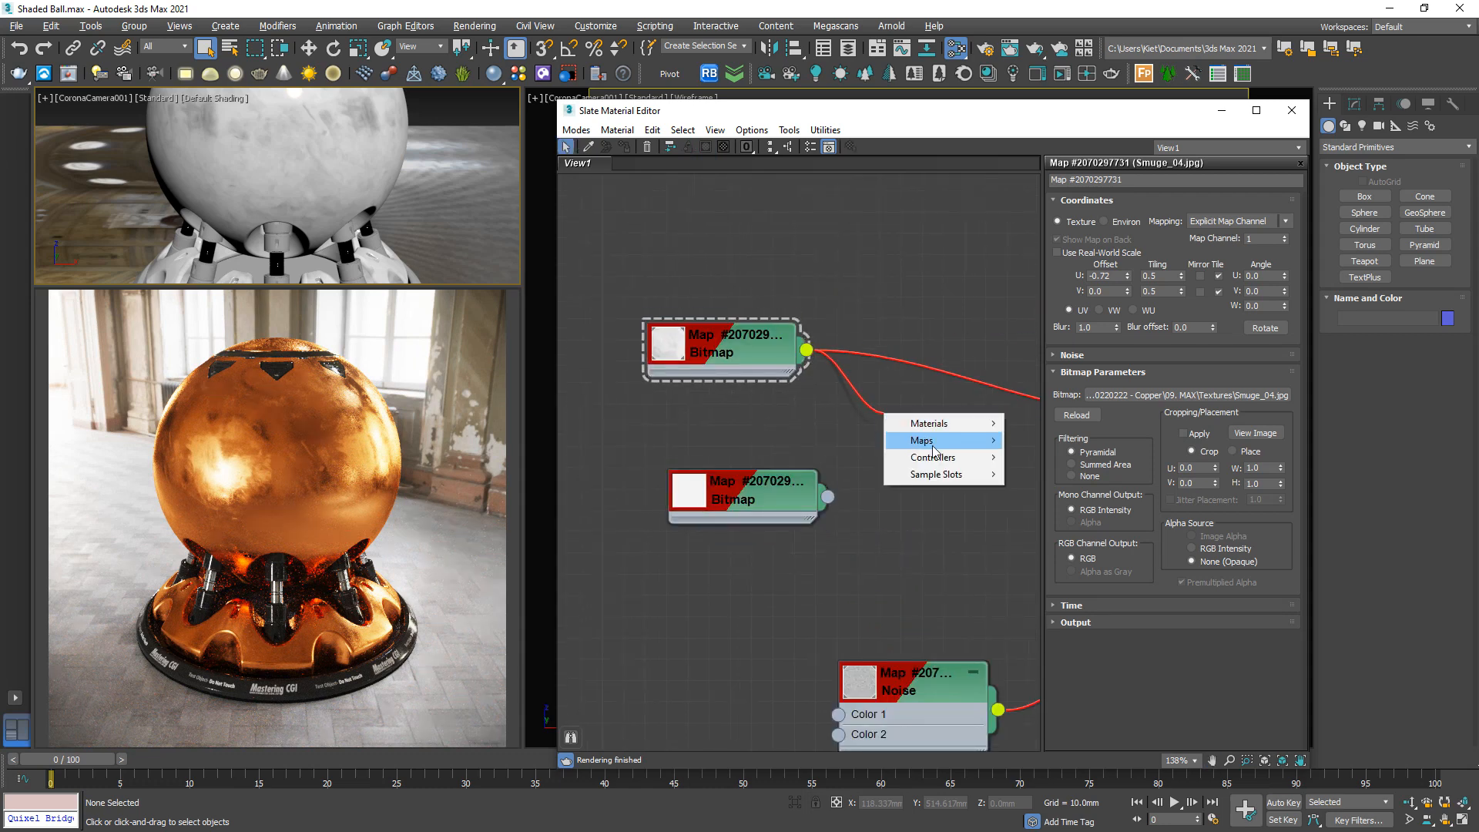
{"action": "mouse_move", "coordinate": [1042, 474]}
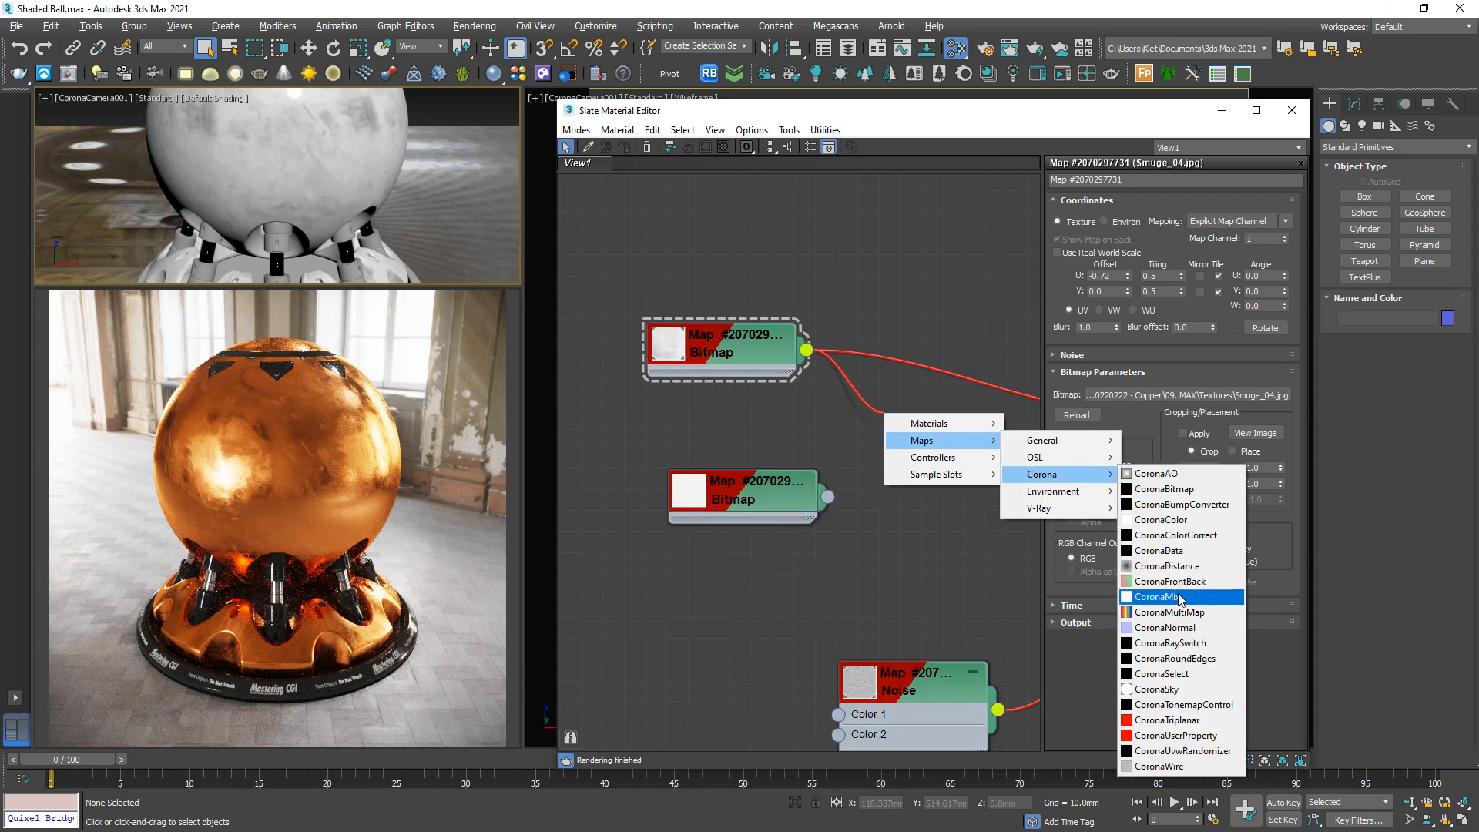
Multiply the smudge and scratch maps in a CoronaMix wired into reflection glossiness
{"action": "left_click", "coordinate": [1160, 596]}
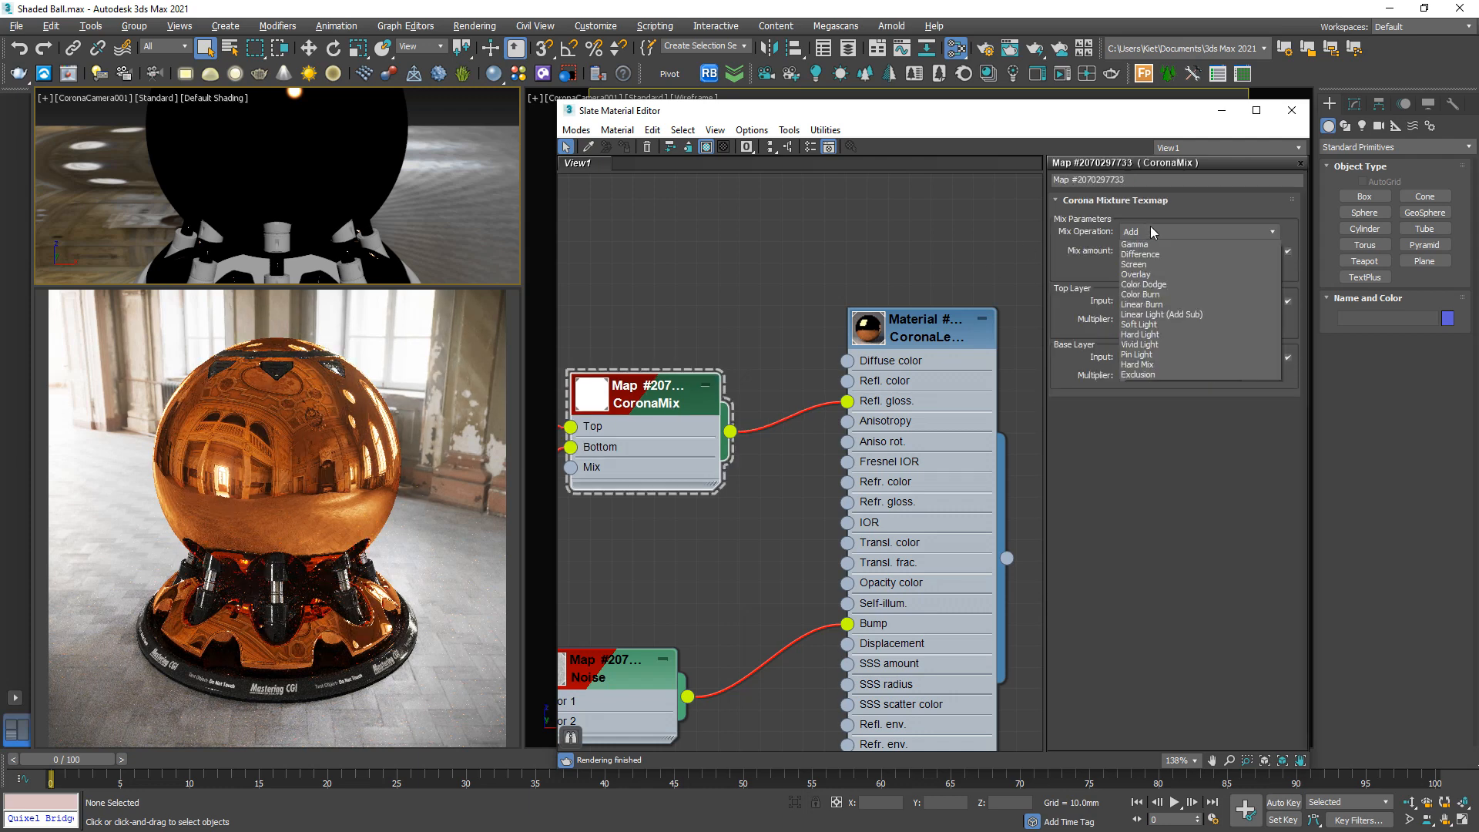
{"action": "left_click", "coordinate": [1137, 231]}
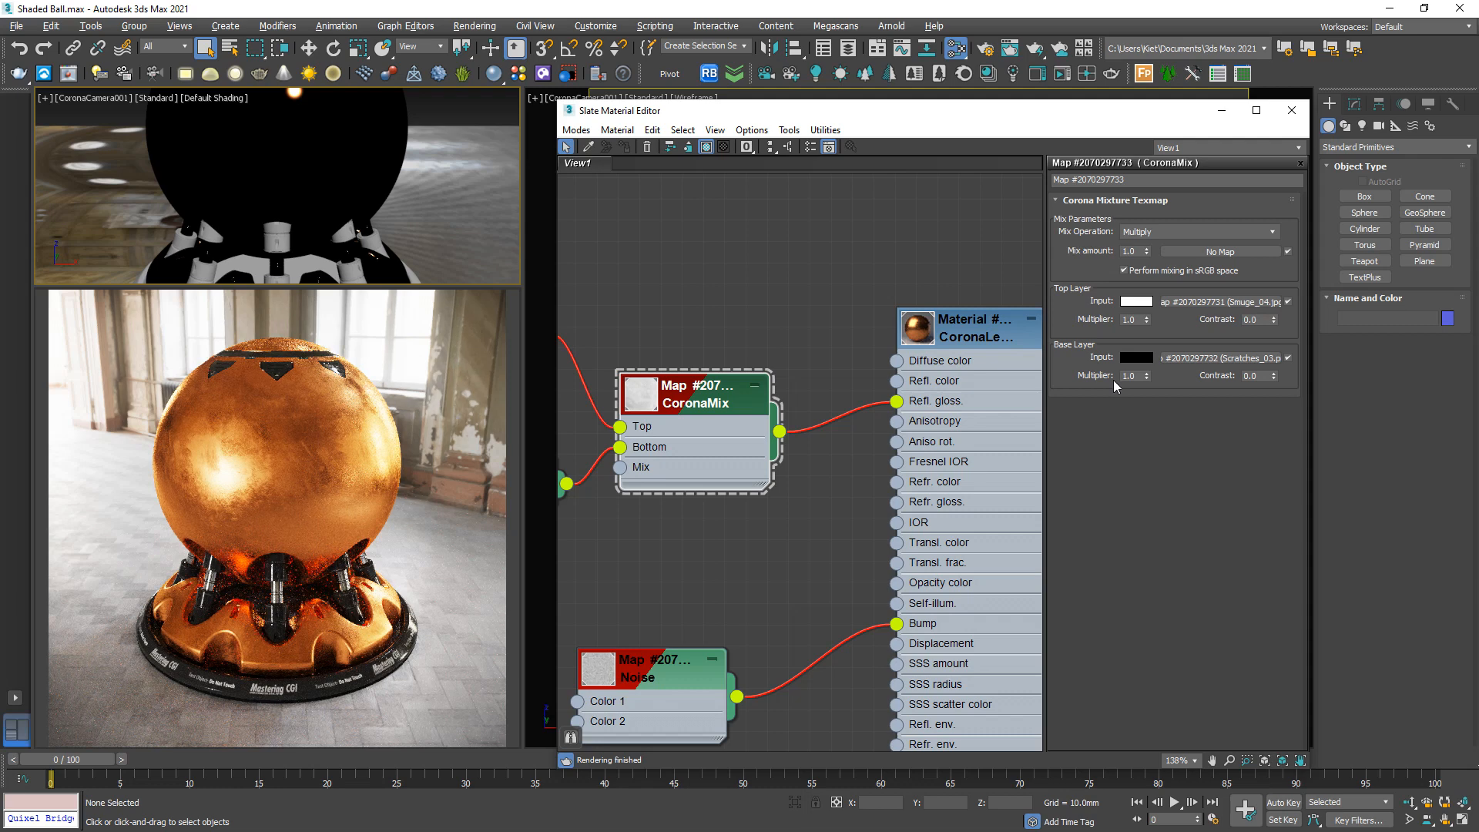
{"action": "left_click", "coordinate": [1130, 319]}
{"action": "type", "text": "1.2"}
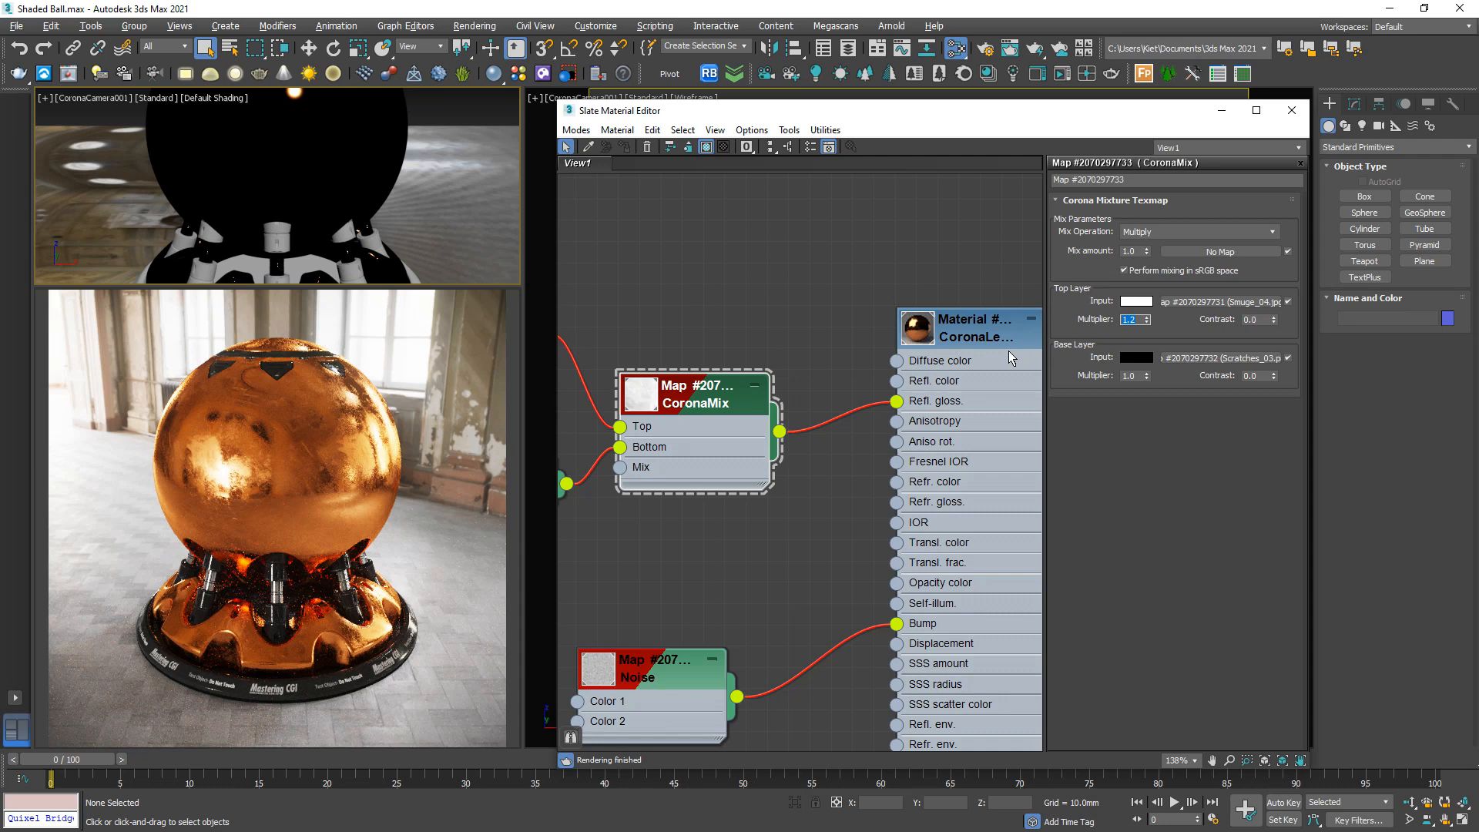
{"action": "left_click", "coordinate": [962, 327]}
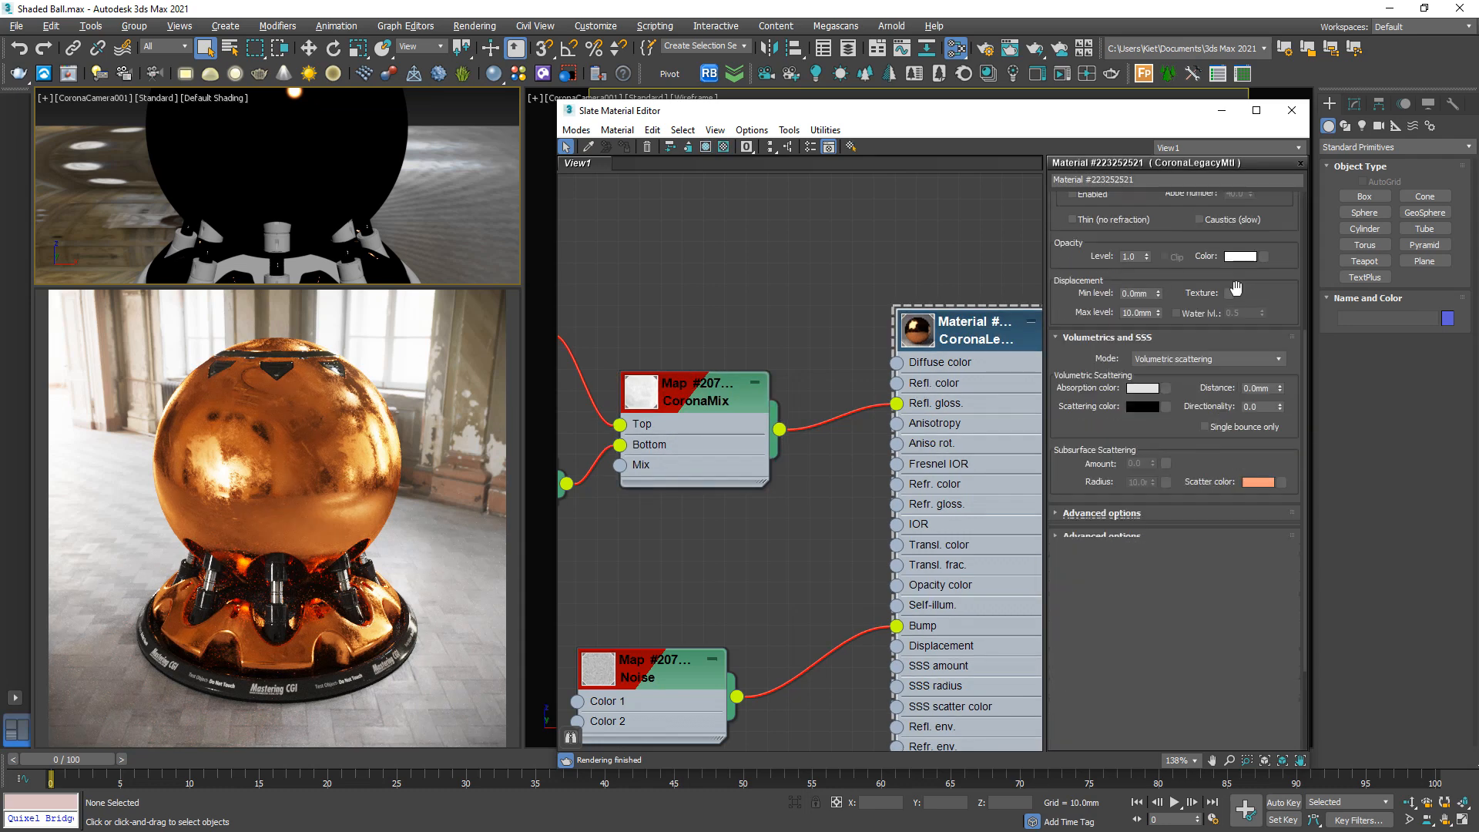
Set the Refl. glossiness map amount to 50.0 in the Maps rollout
{"action": "left_click", "coordinate": [1100, 501]}
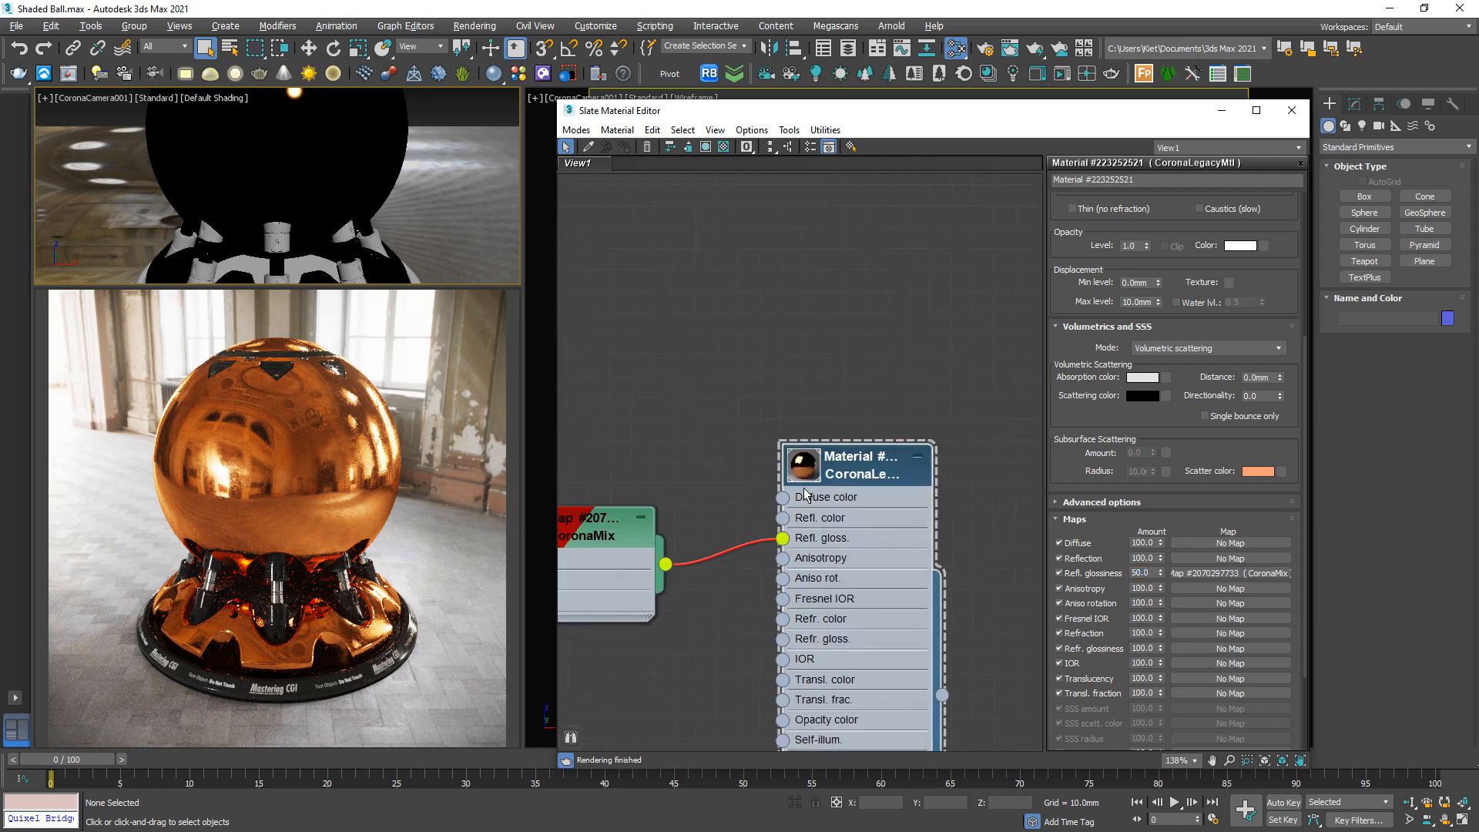
{"action": "scroll", "scroll_direction": "down", "scroll_amount": 3}
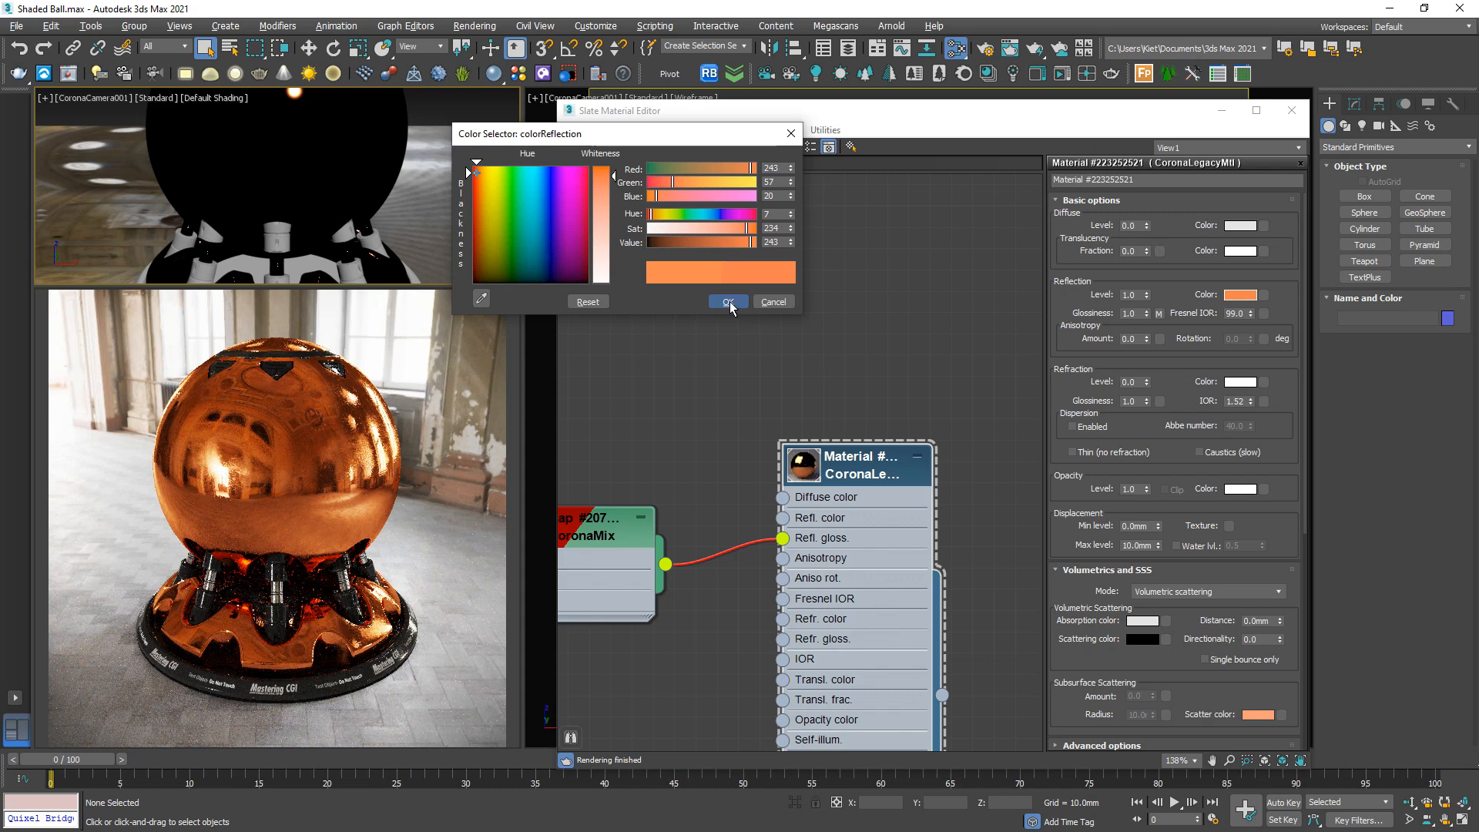
Apply a redder reflection tint with Green lowered to 57
{"action": "left_click", "coordinate": [727, 302]}
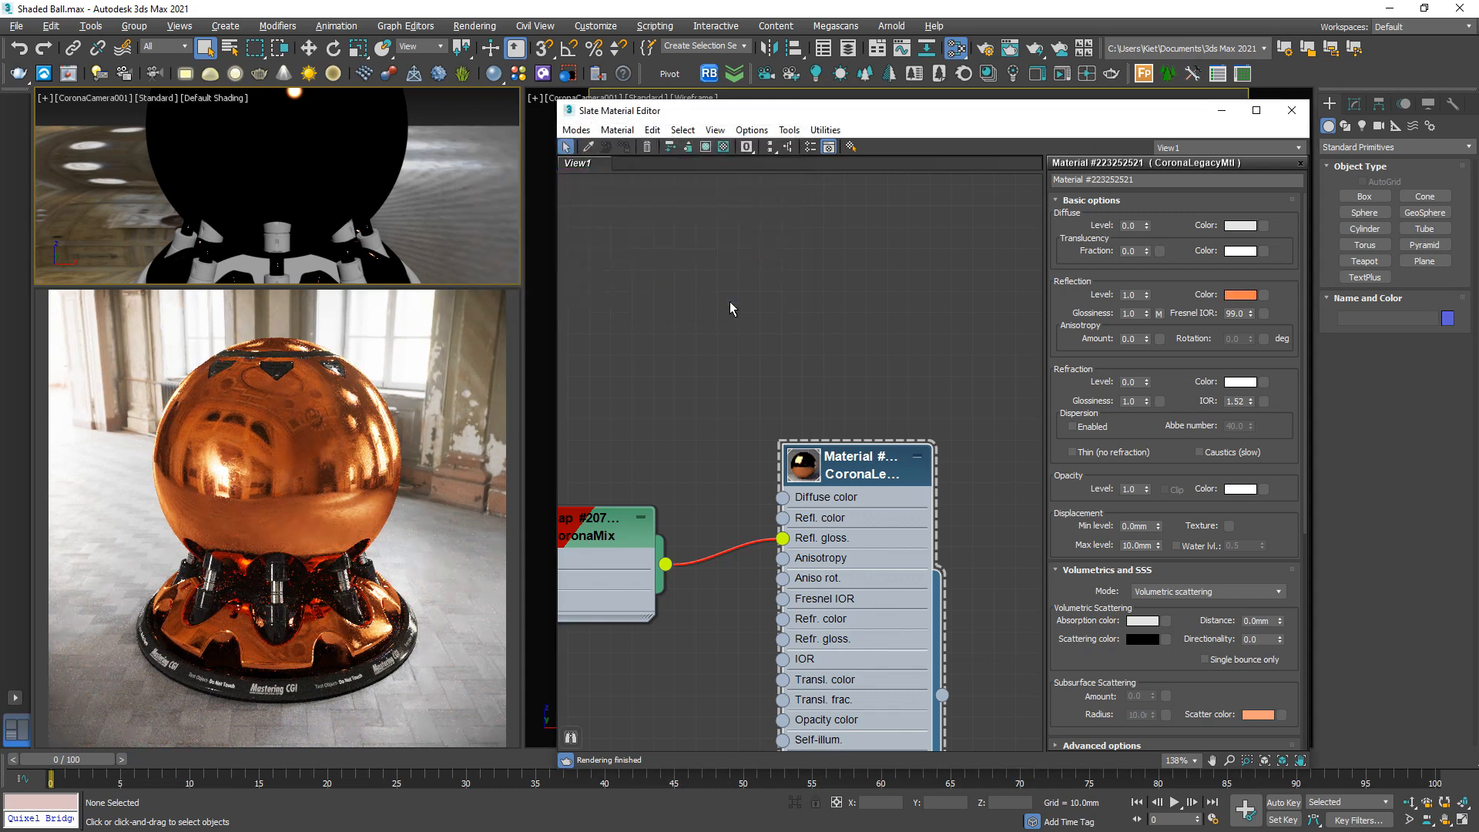